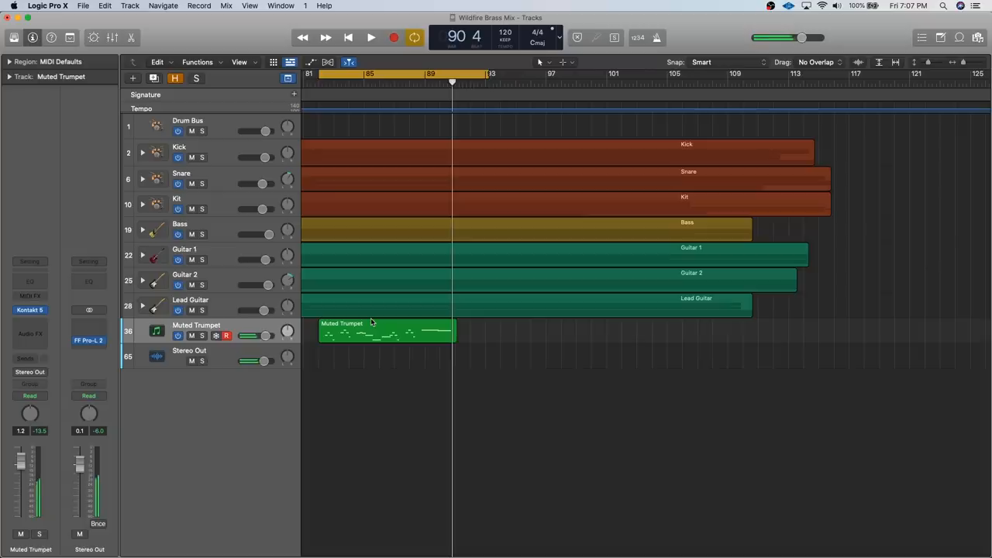
Open the Muted Trumpet region in the Piano Roll, showing its G#4 note of roughly three beats.
{"action": "double_click", "coordinate": [386, 330]}
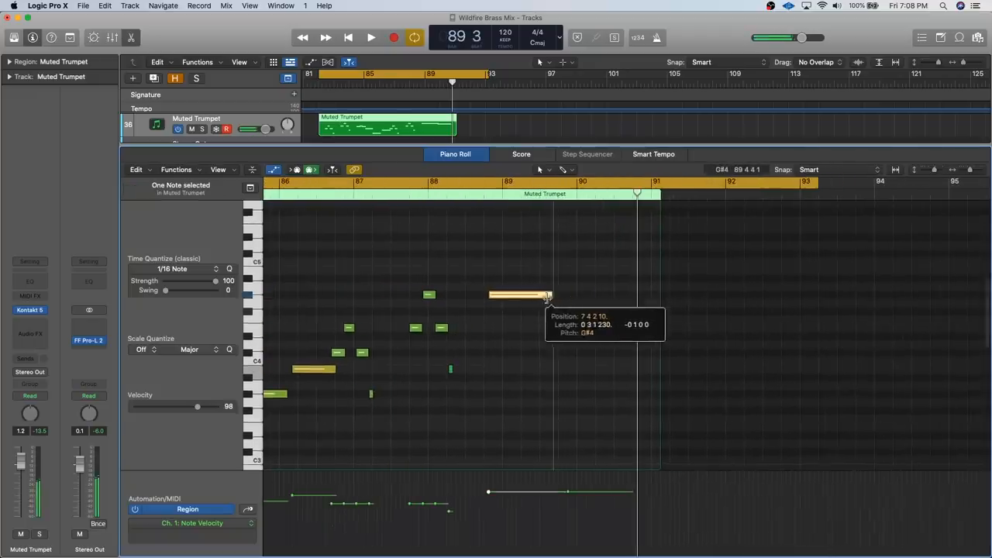